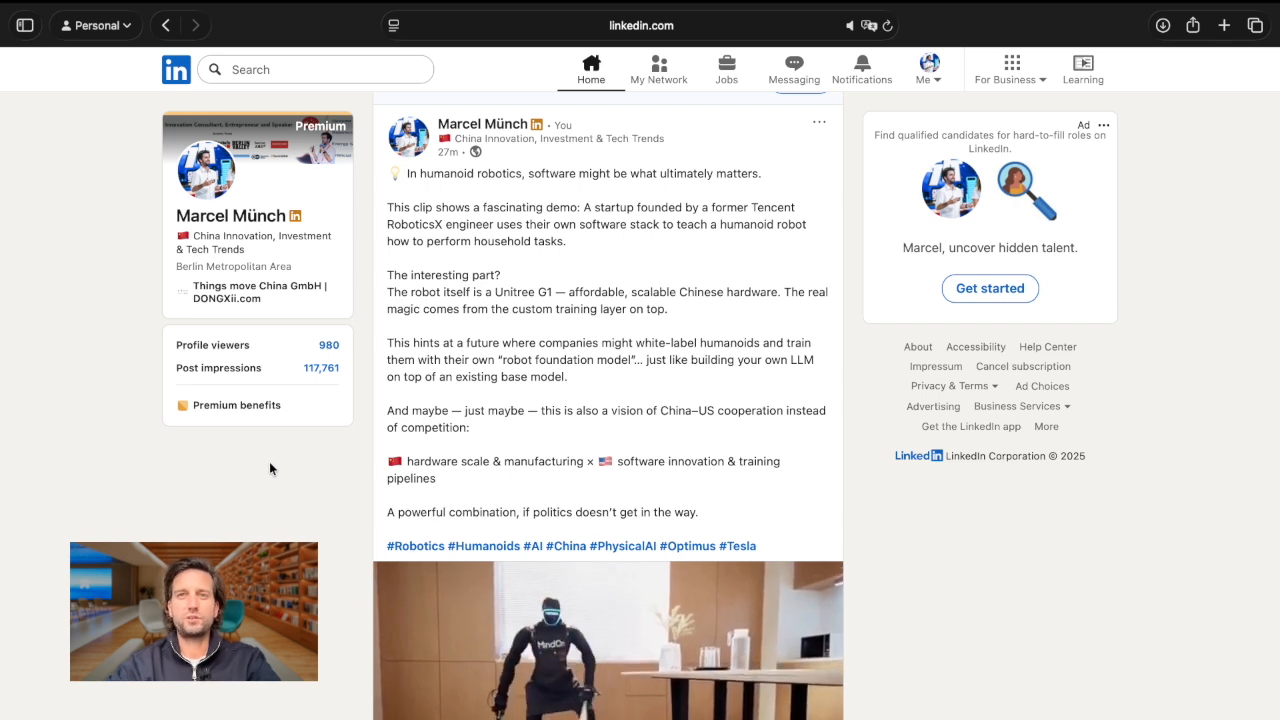
Scroll the feed until the embedded Unitree G1 demo video sits fully in view and plays.
scroll("down", 3)
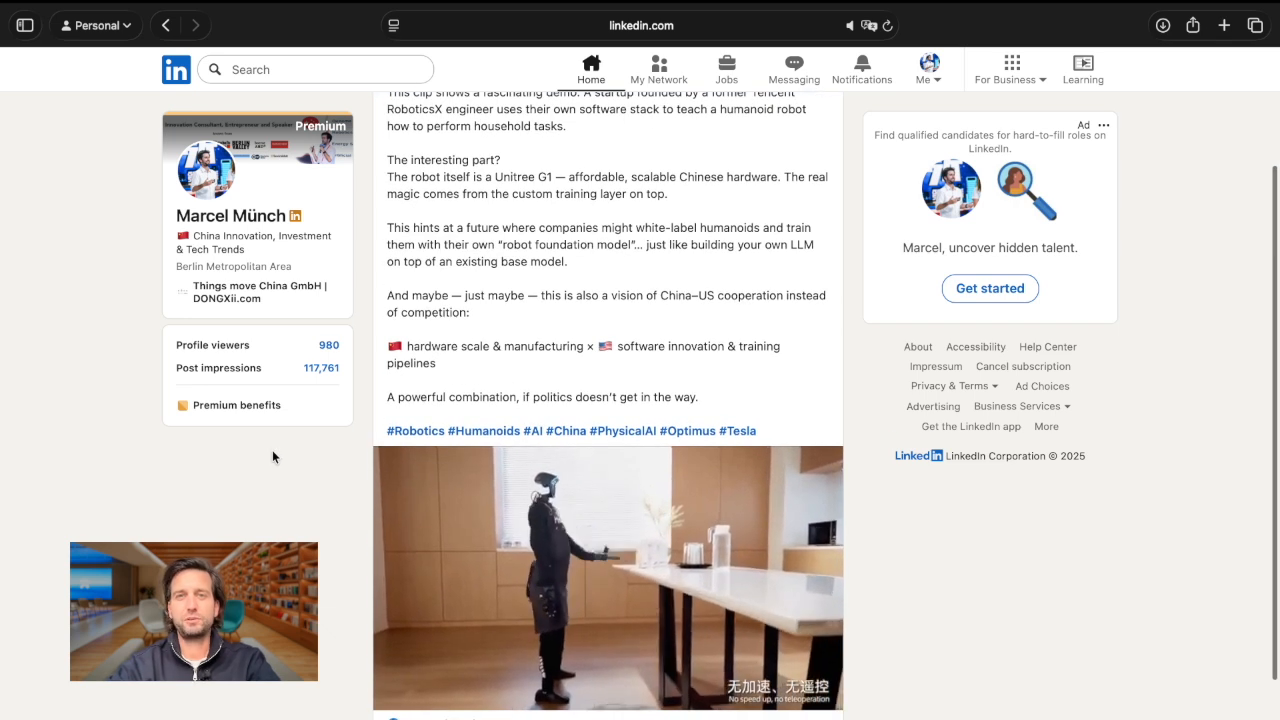
scroll("down", 3)
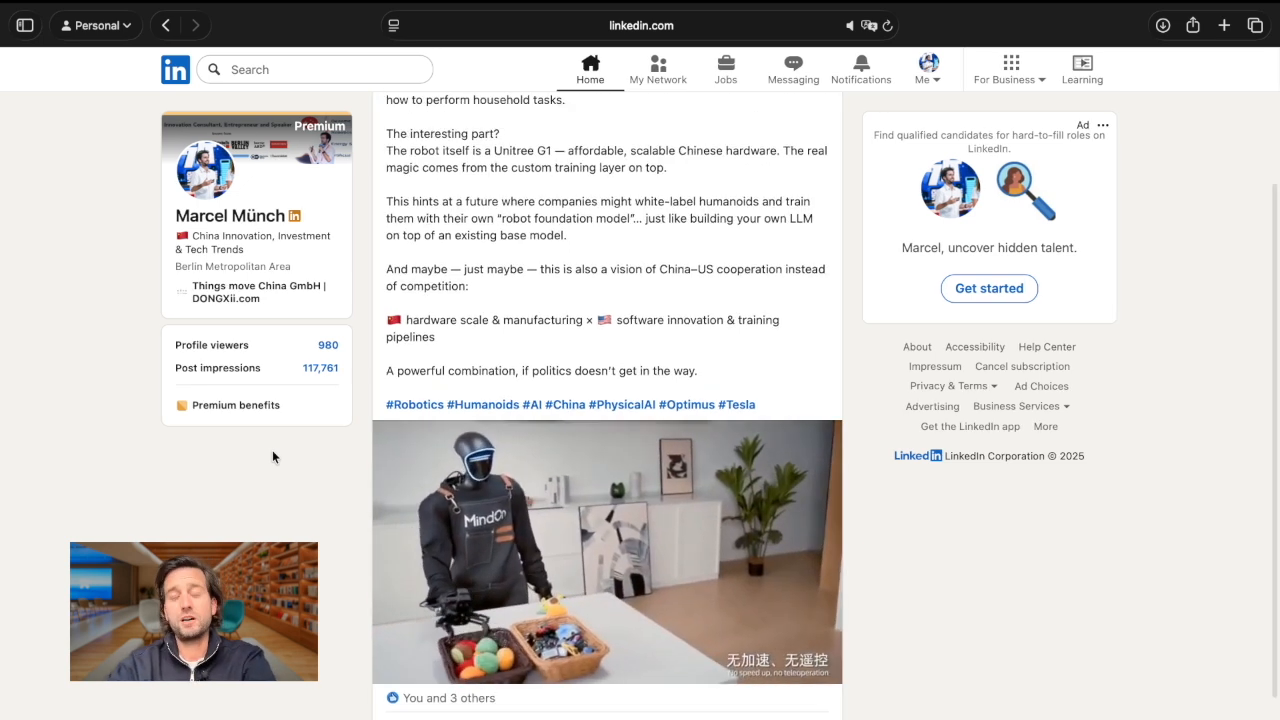
scroll("up", 3)
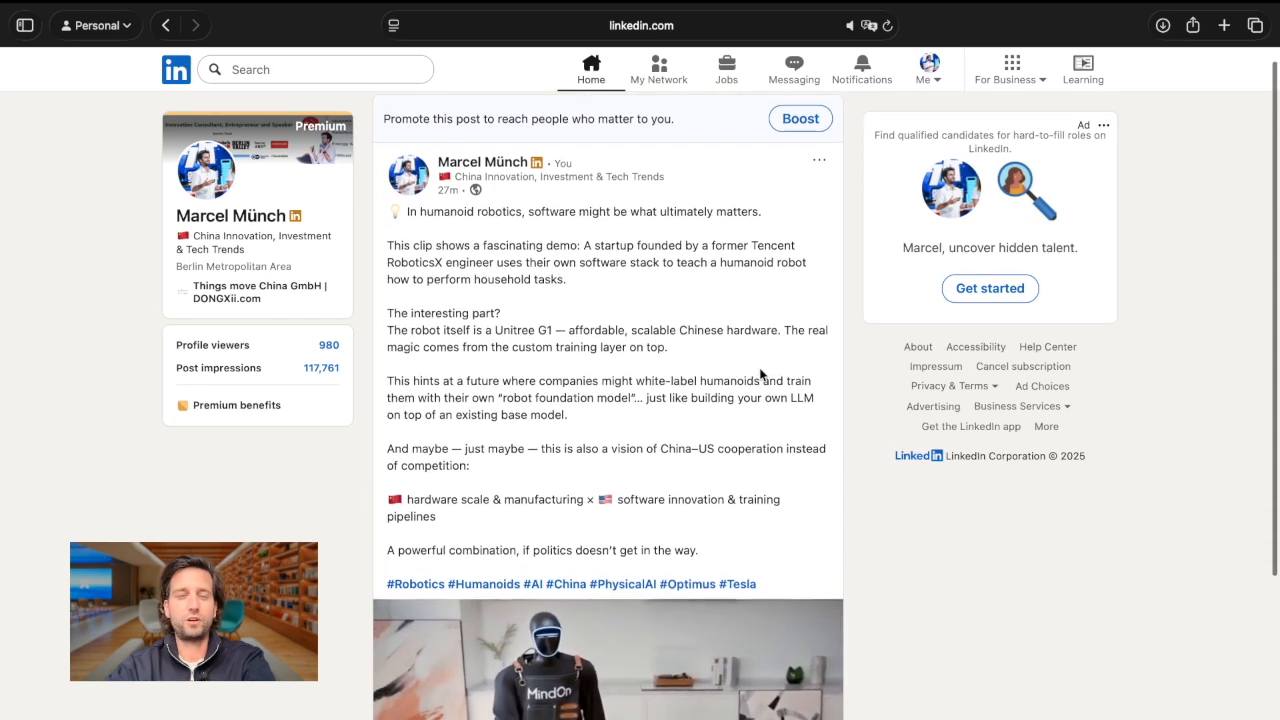
scroll("down", 3)
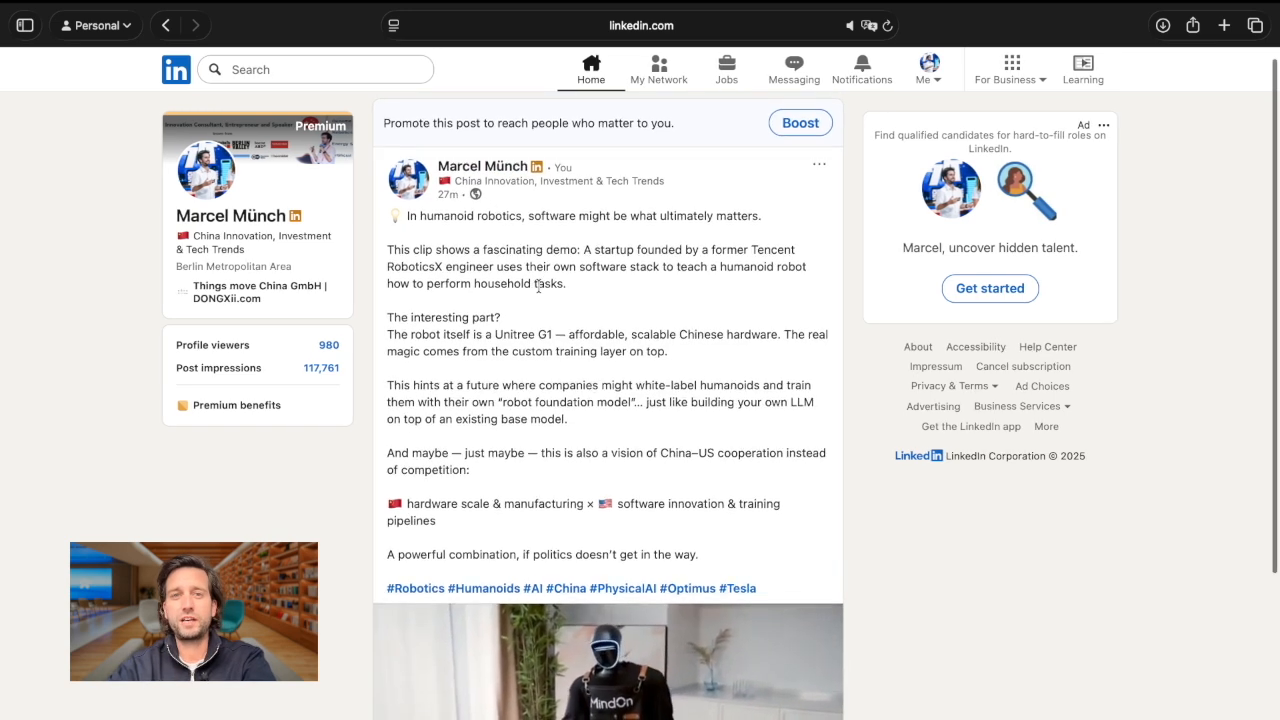
scroll("up", 3)
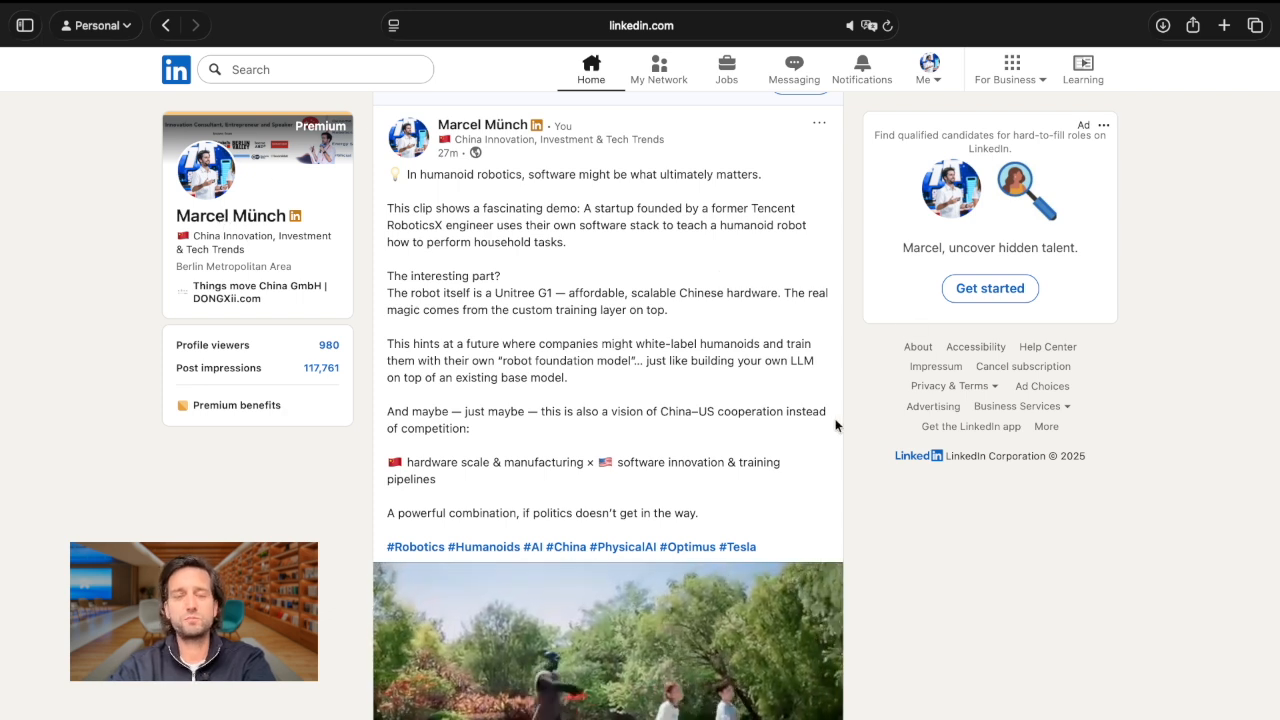
scroll("down", 3)
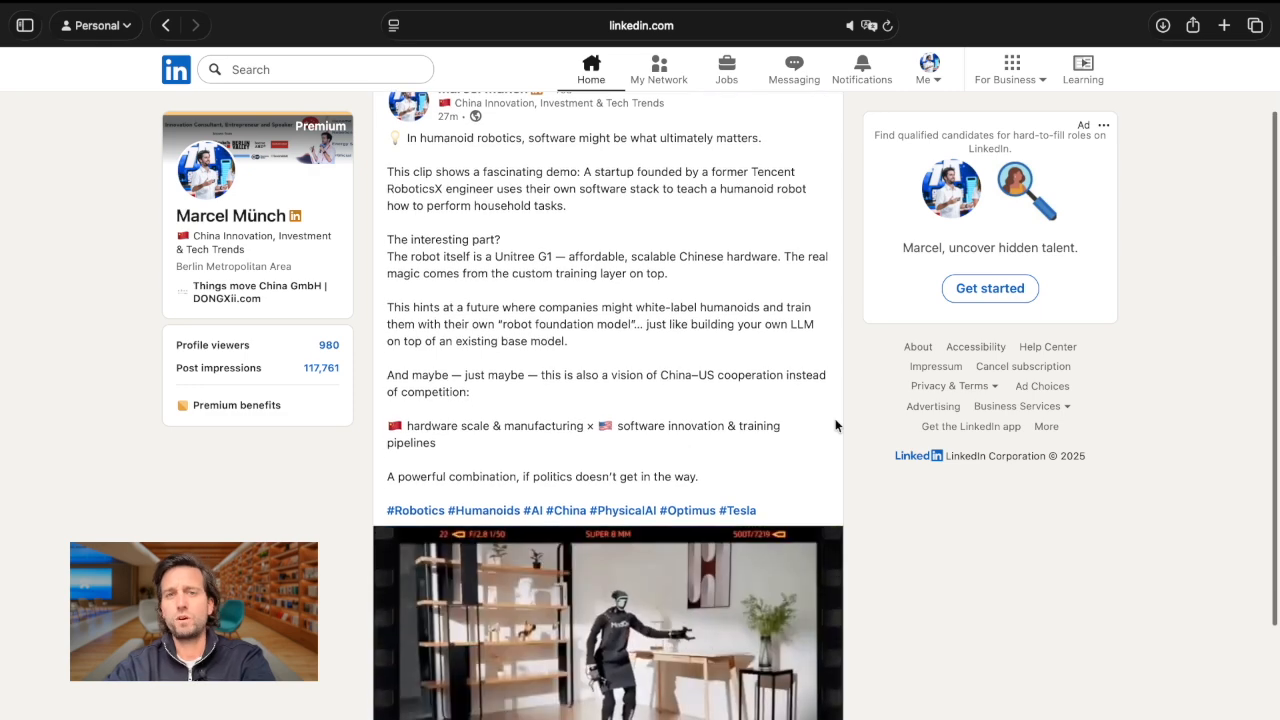
scroll("down", 3)
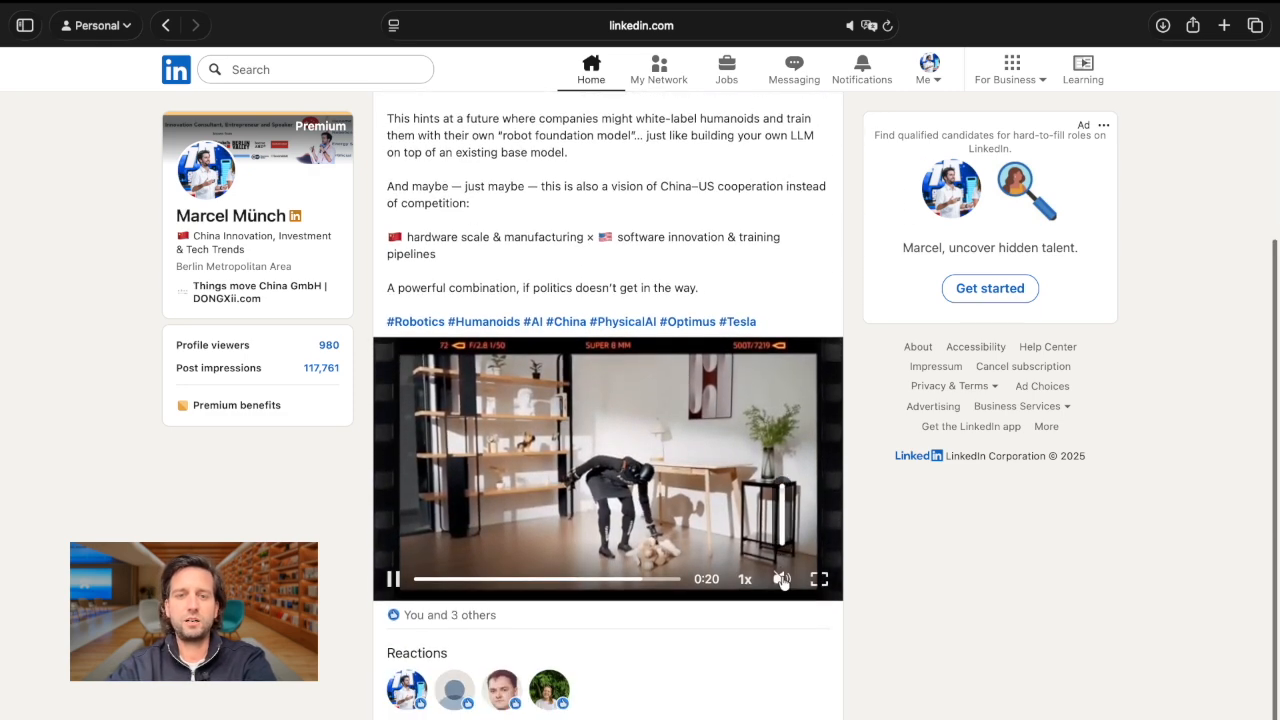
Reposition the post and interact with the playing demo video in the feed.
scroll("up", 3)
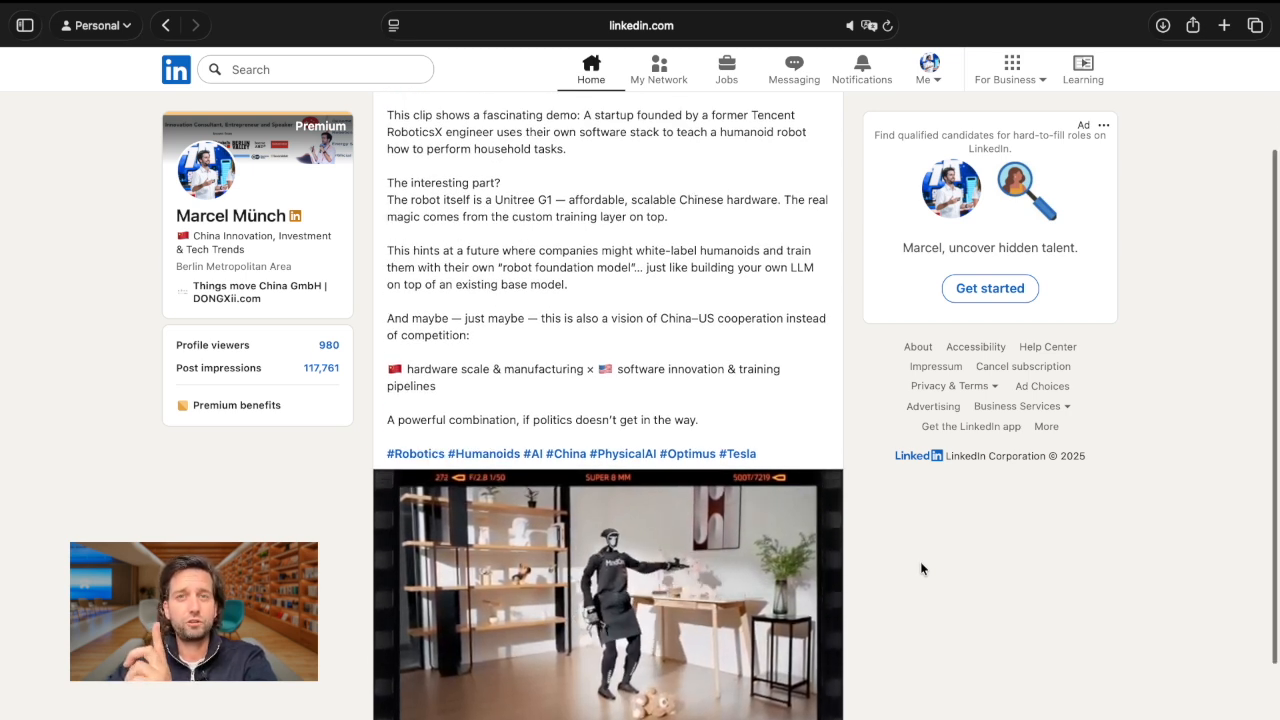
scroll("up", 3)
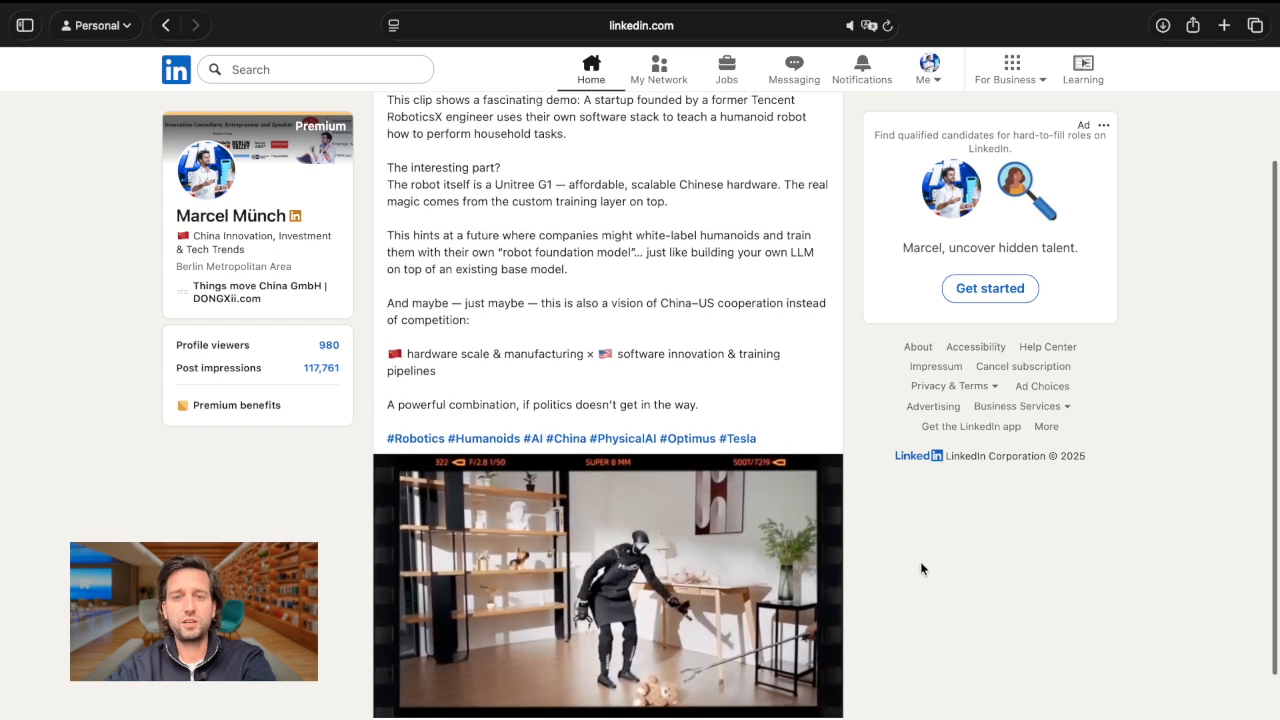
scroll("down", 3)
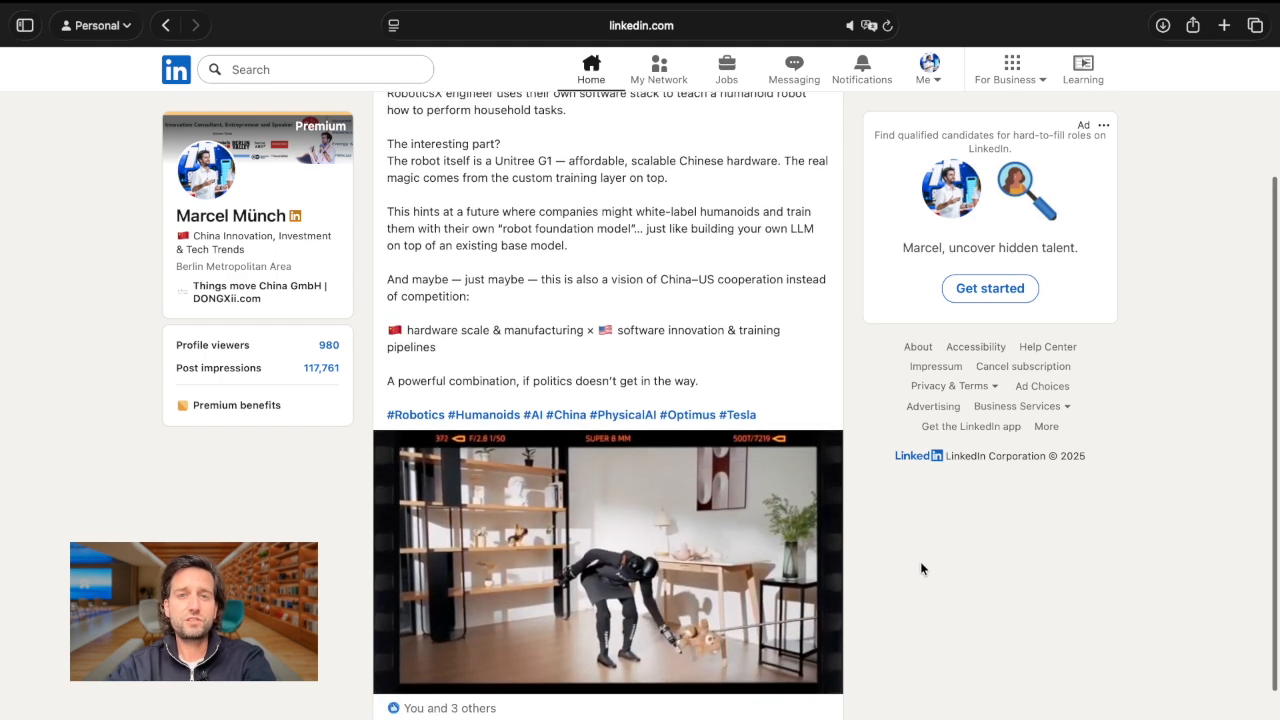
left_click(608, 560)
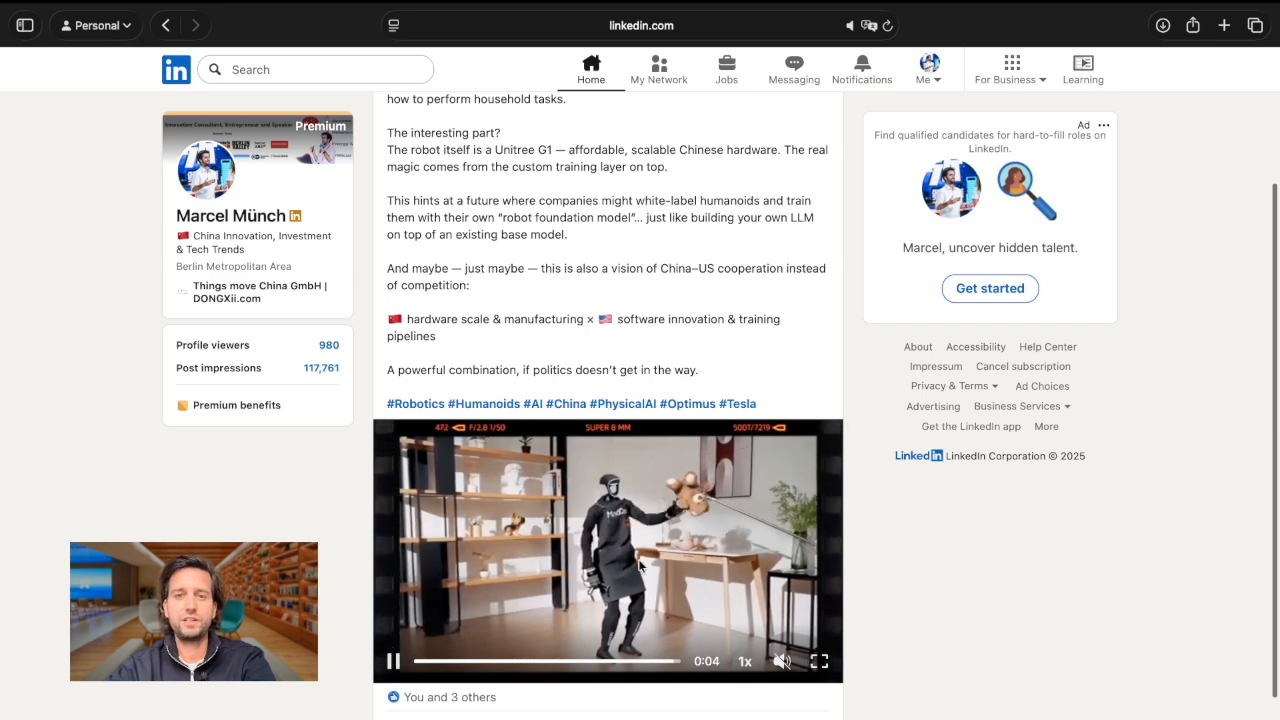
left_click(500, 660)
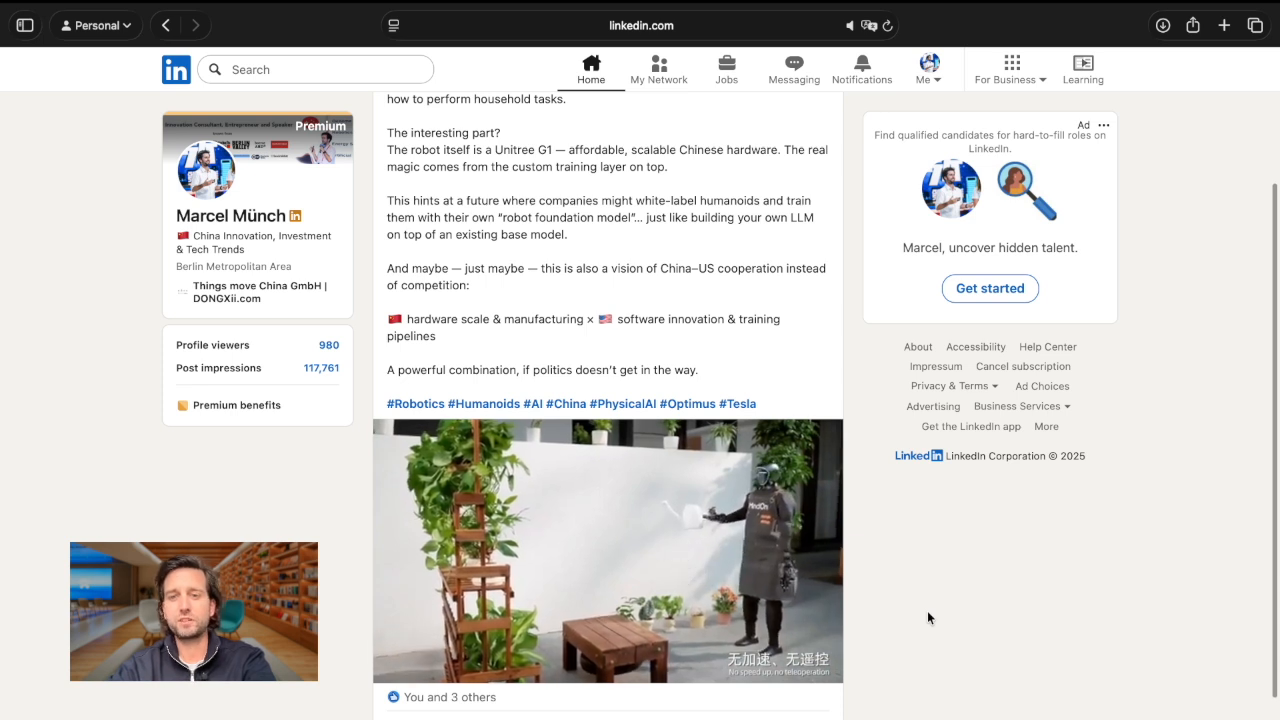
scroll("down", 3)
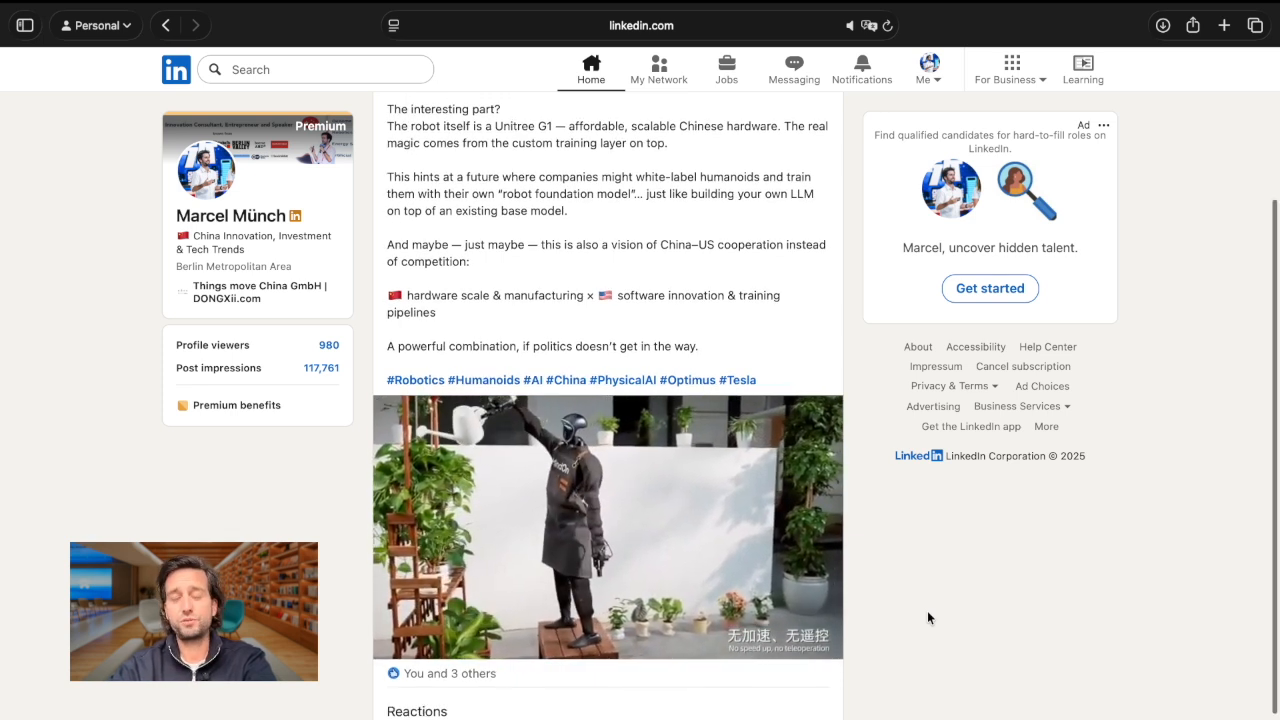
scroll("up", 3)
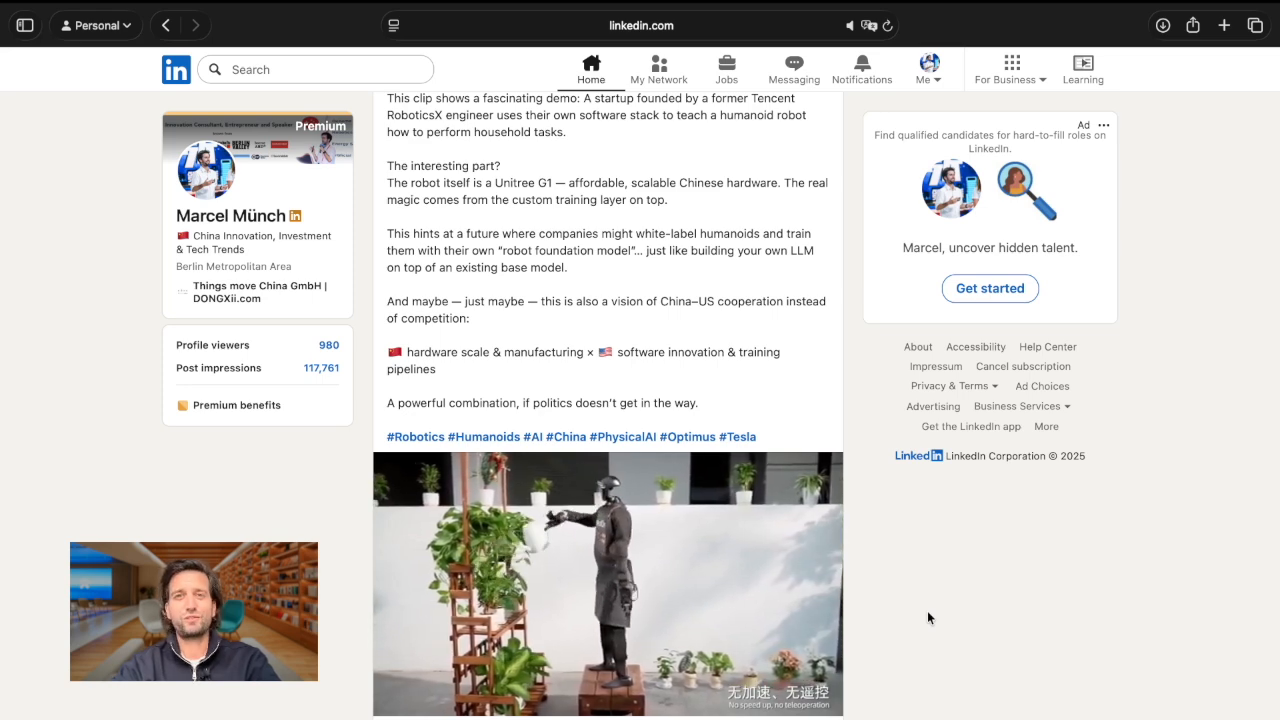
Scroll past the post text and hashtags until the Reactions row and Like/Comment/Repost/Send bar appear.
scroll("up", 3)
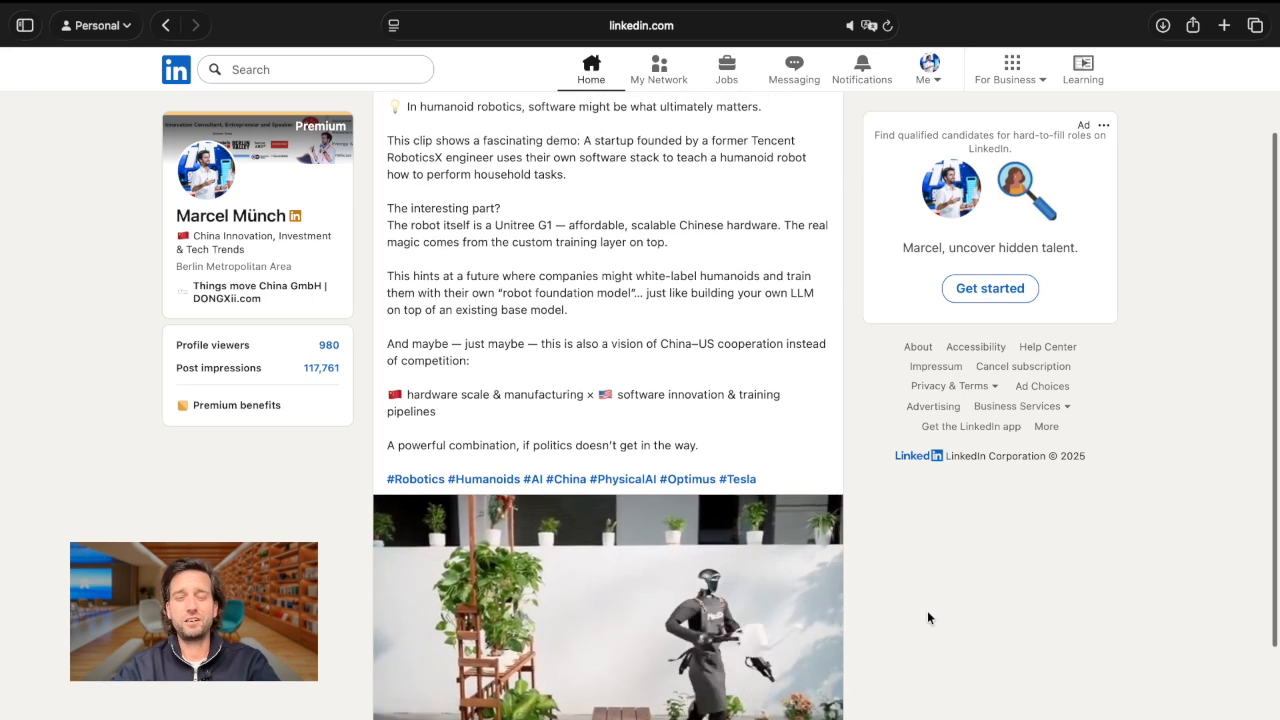
scroll("down", 3)
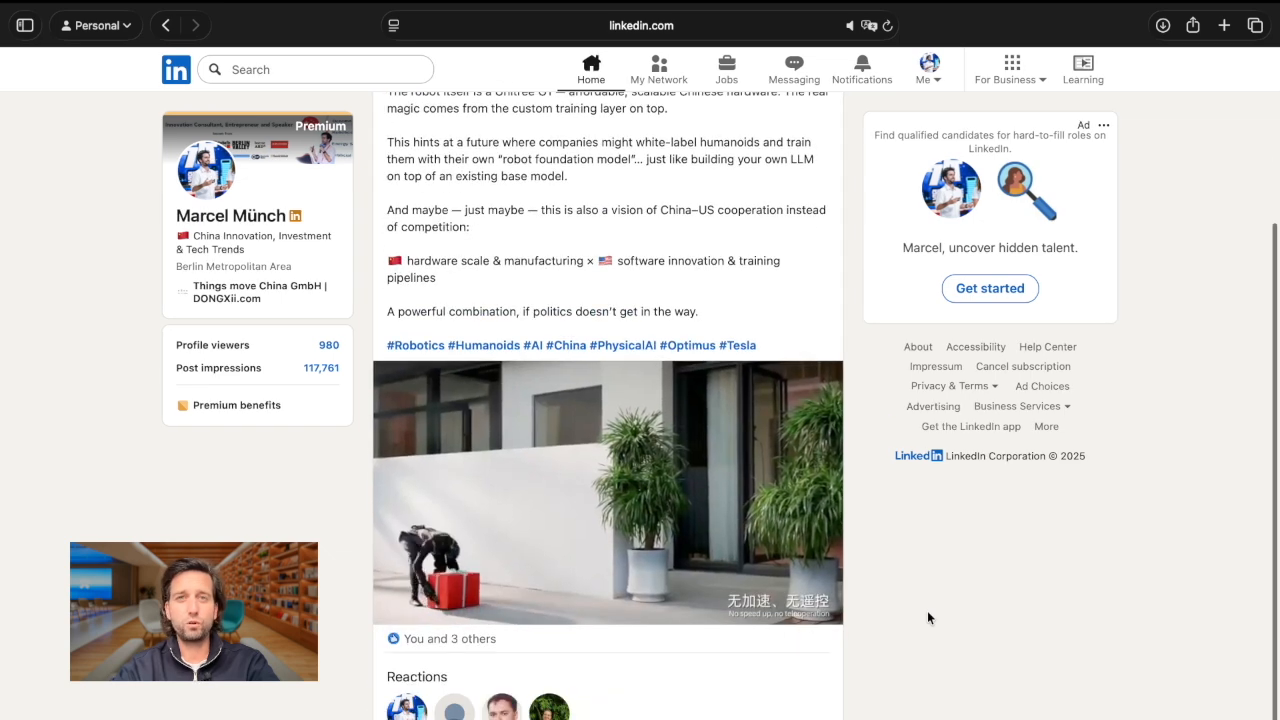
scroll("up", 3)
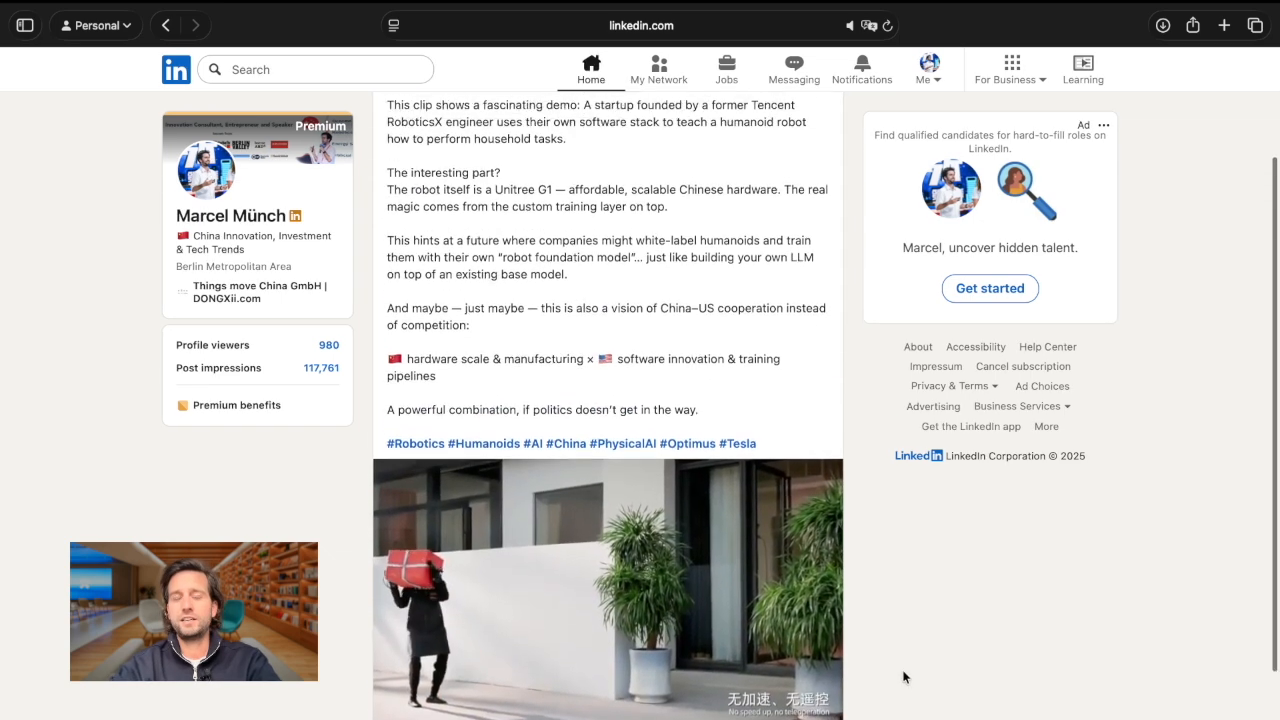
scroll("up", 3)
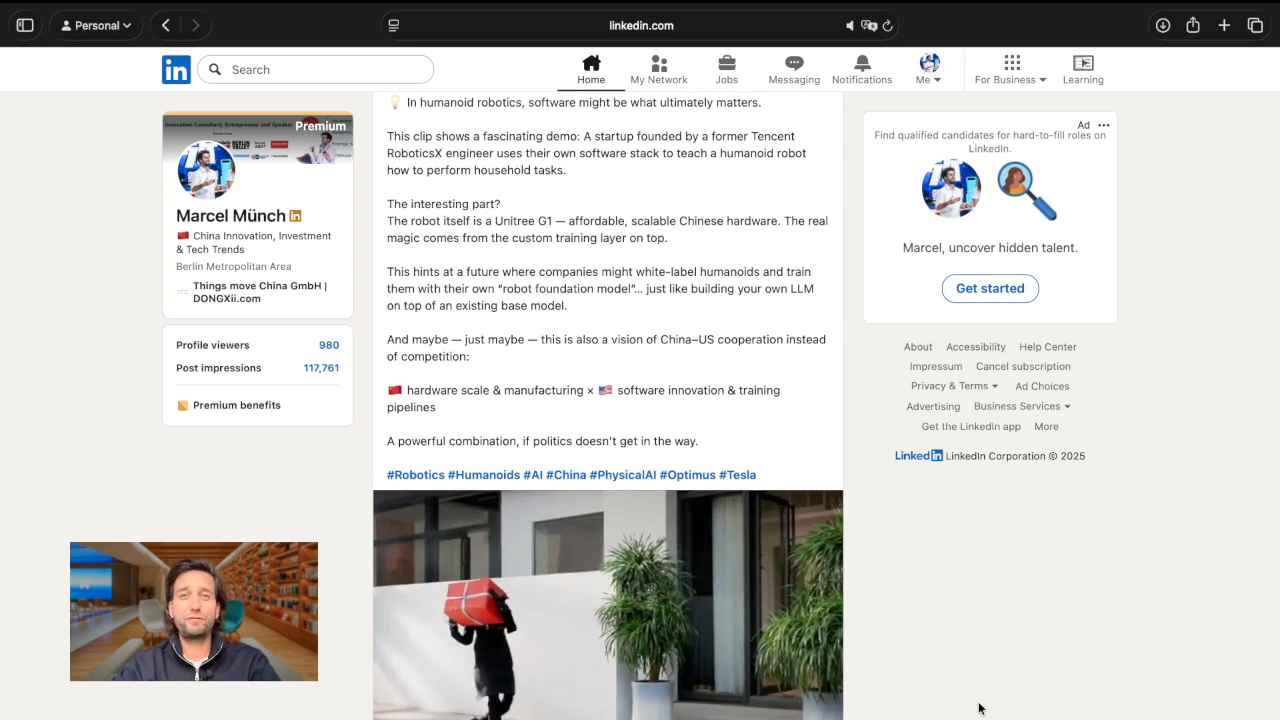
scroll("down", 3)
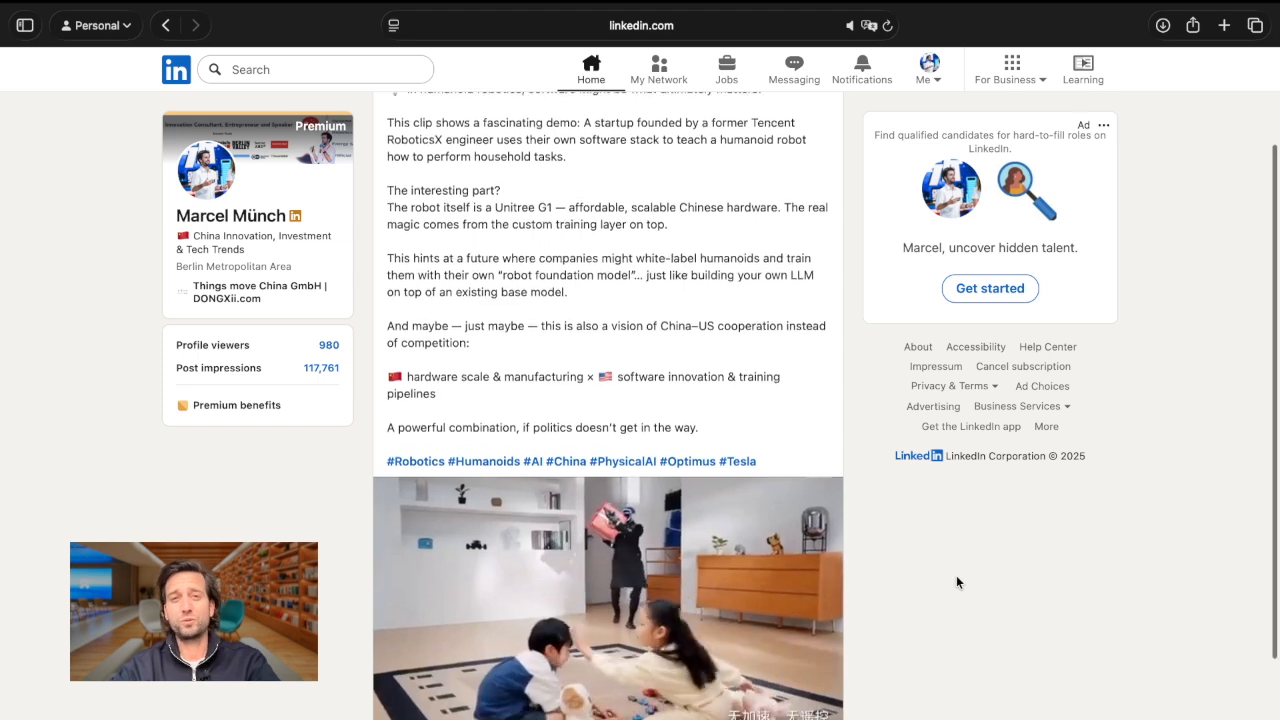
scroll("down", 3)
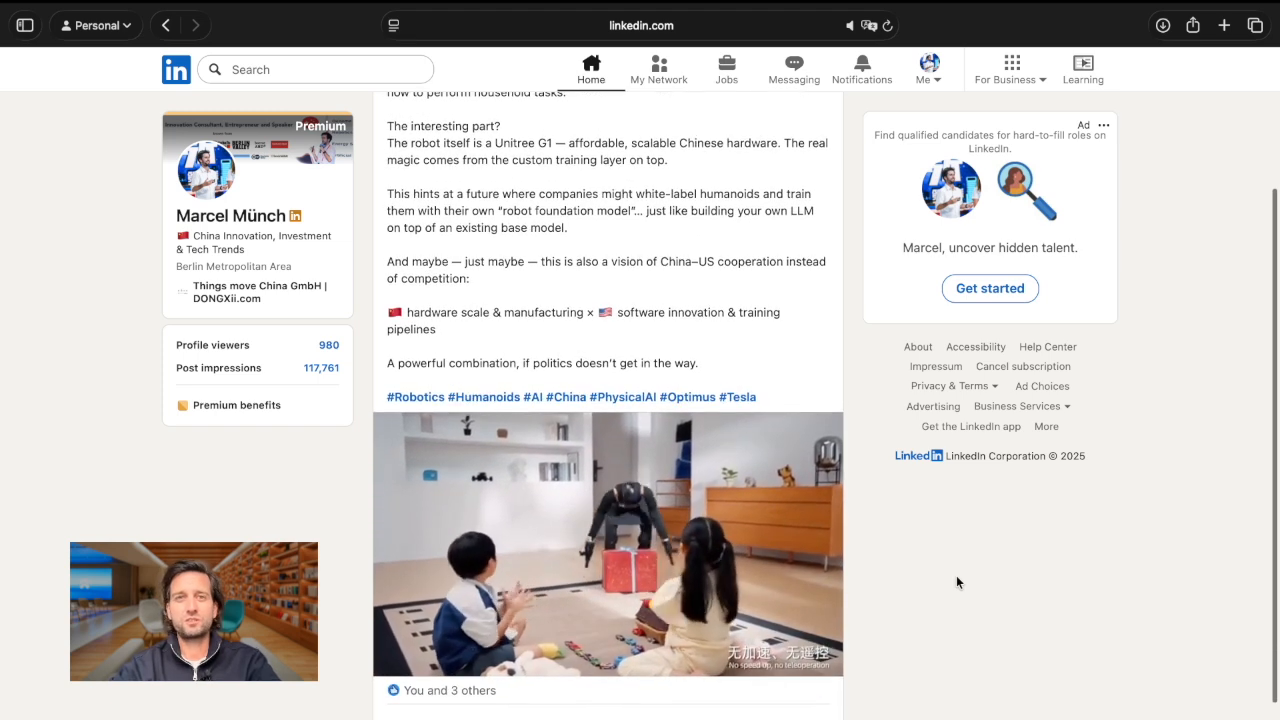
scroll("down", 3)
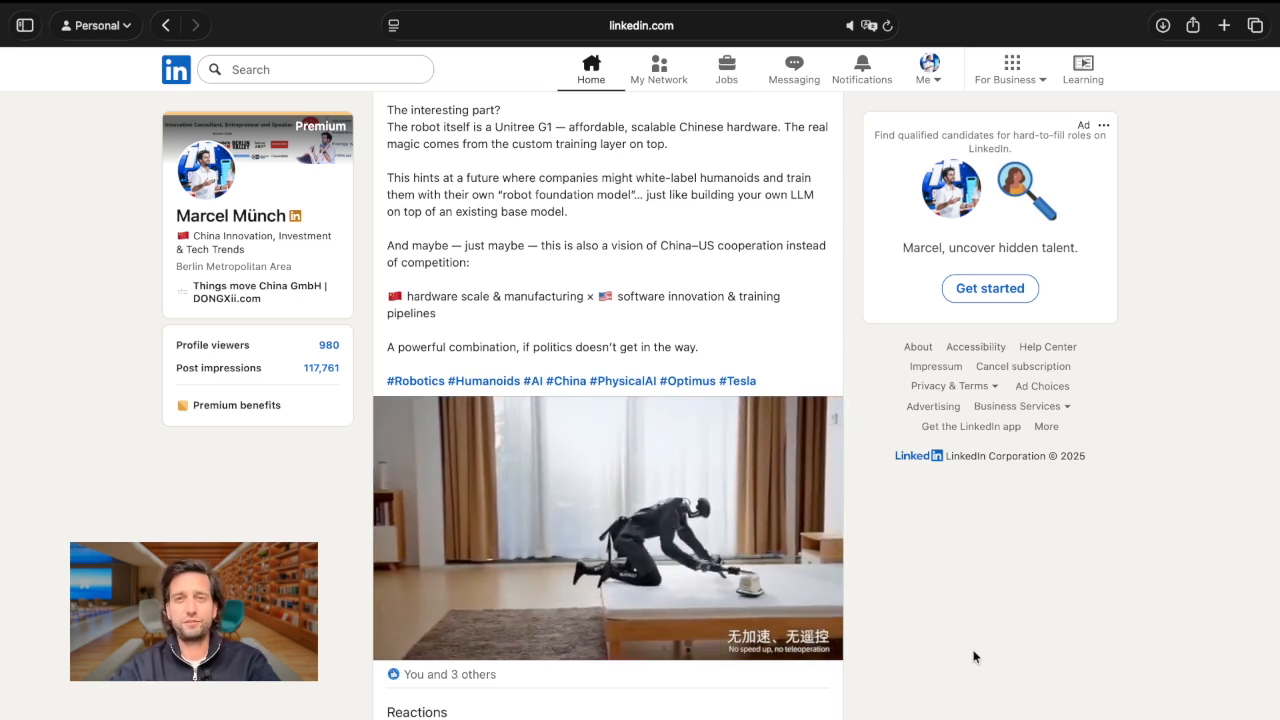
scroll("down", 3)
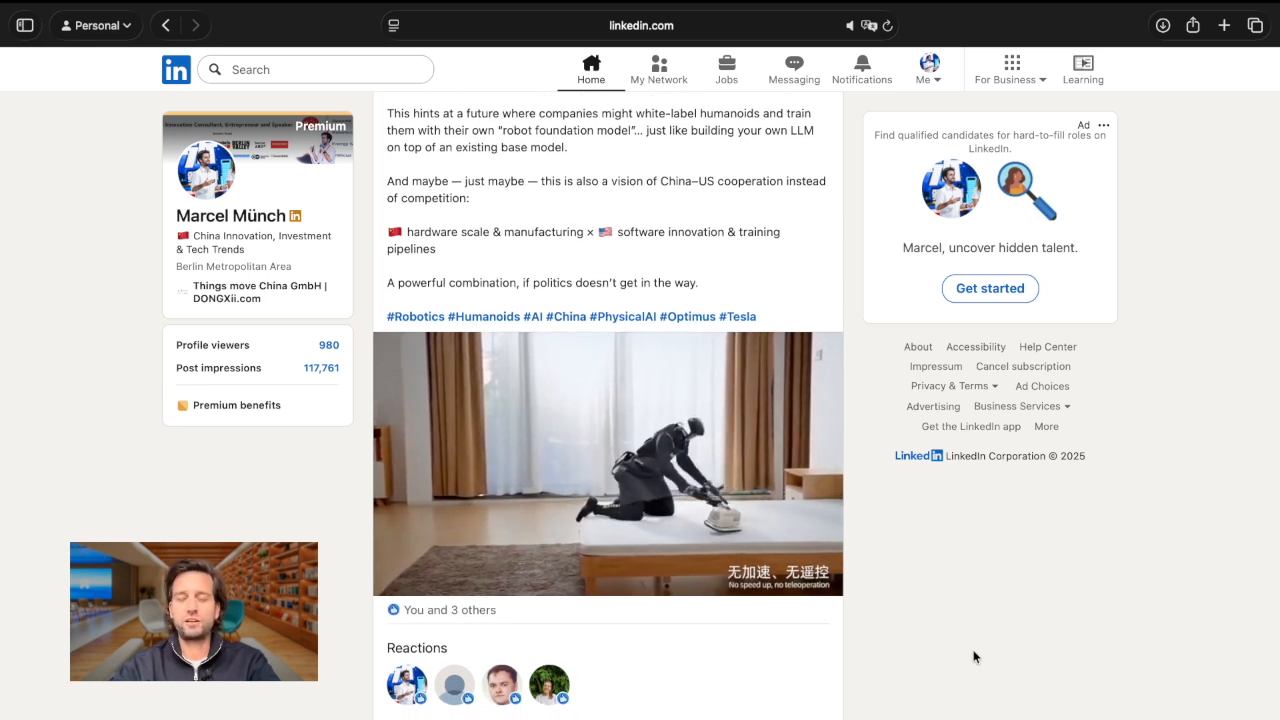
scroll("down", 3)
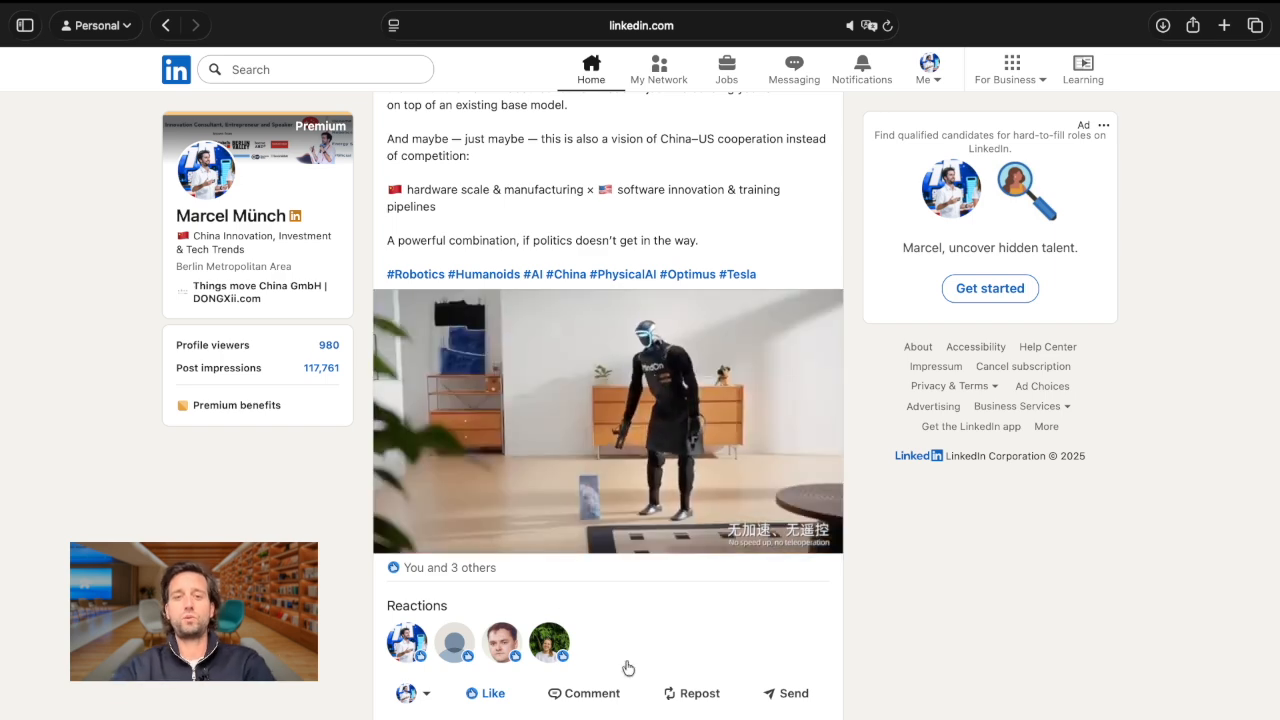
left_click(608, 420)
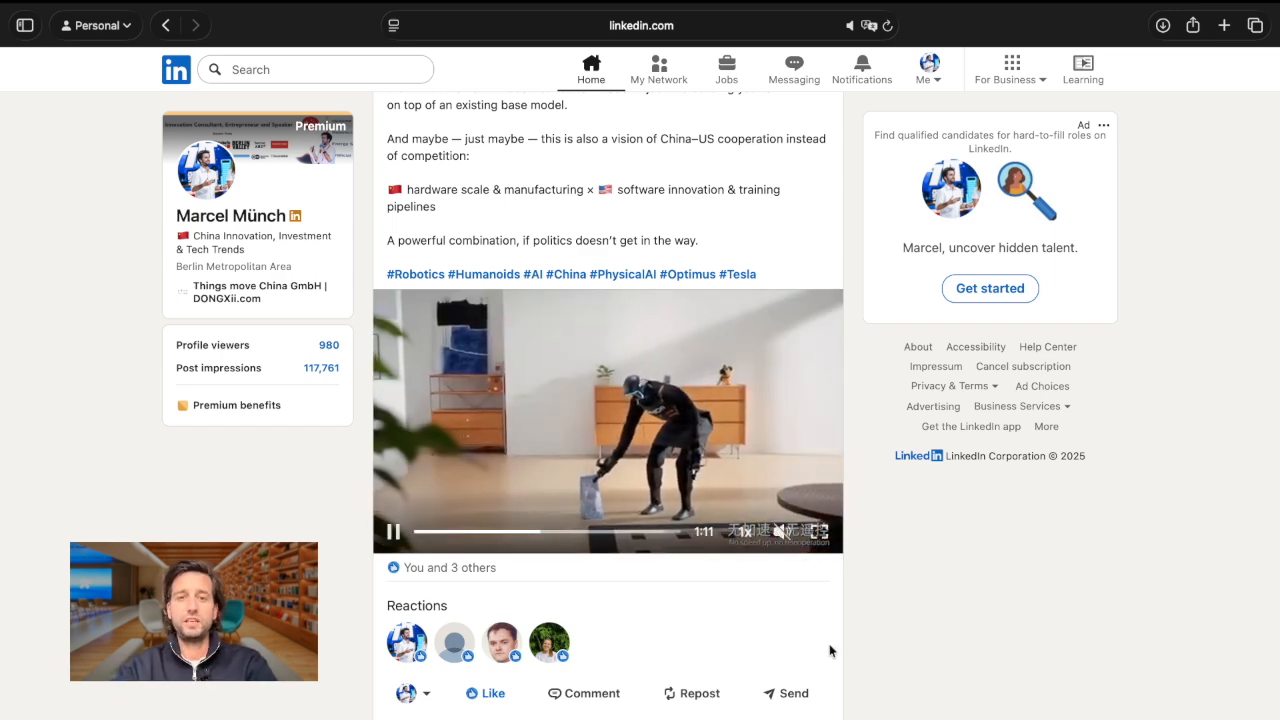
scroll("up", 3)
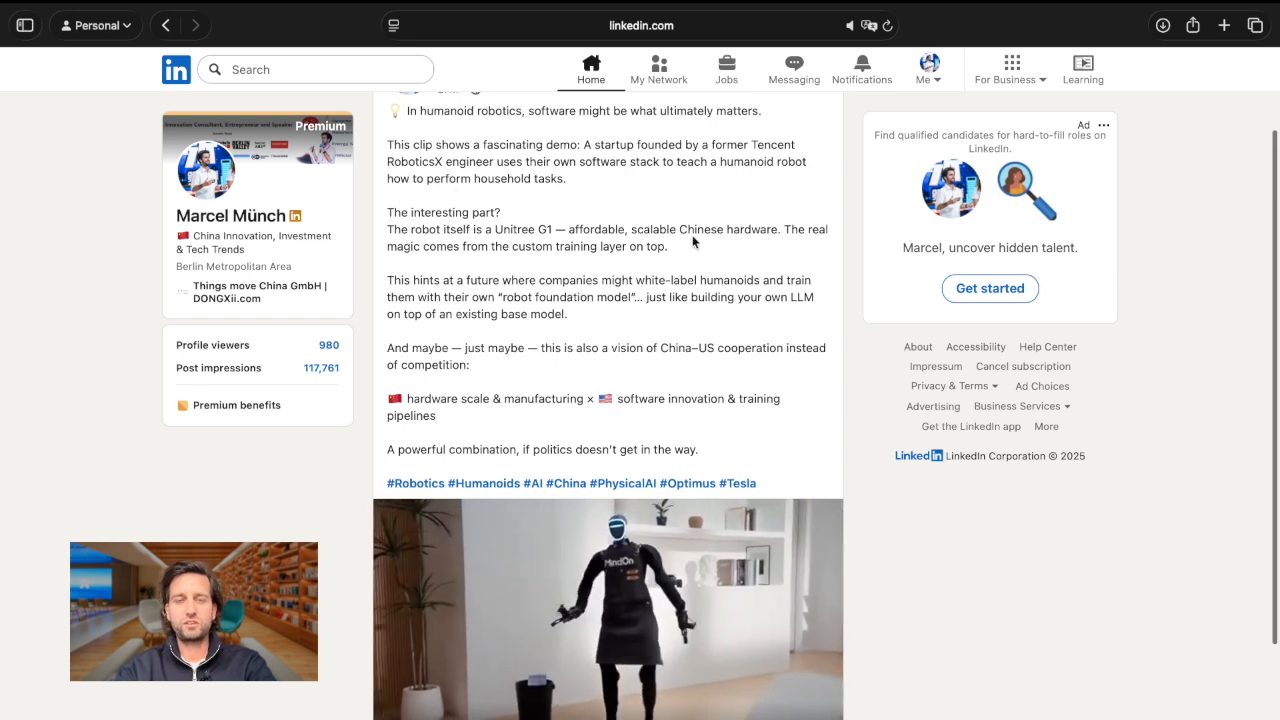
scroll("down", 3)
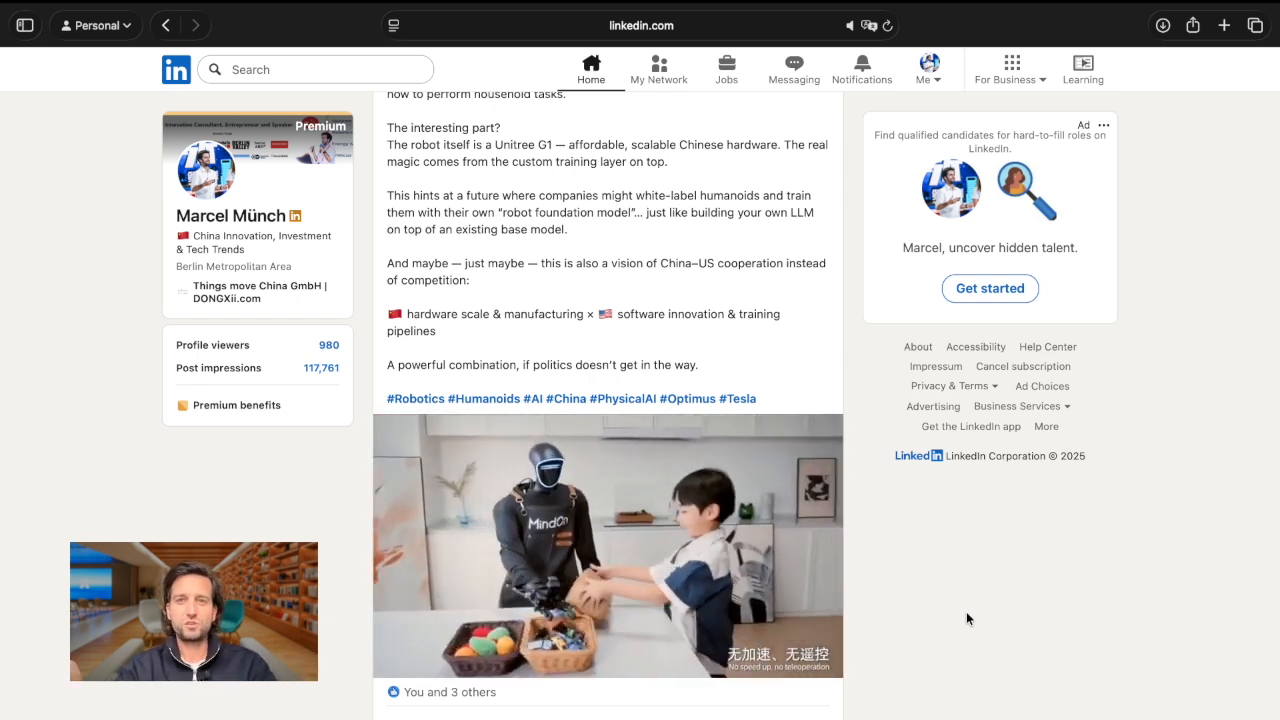
left_click(608, 544)
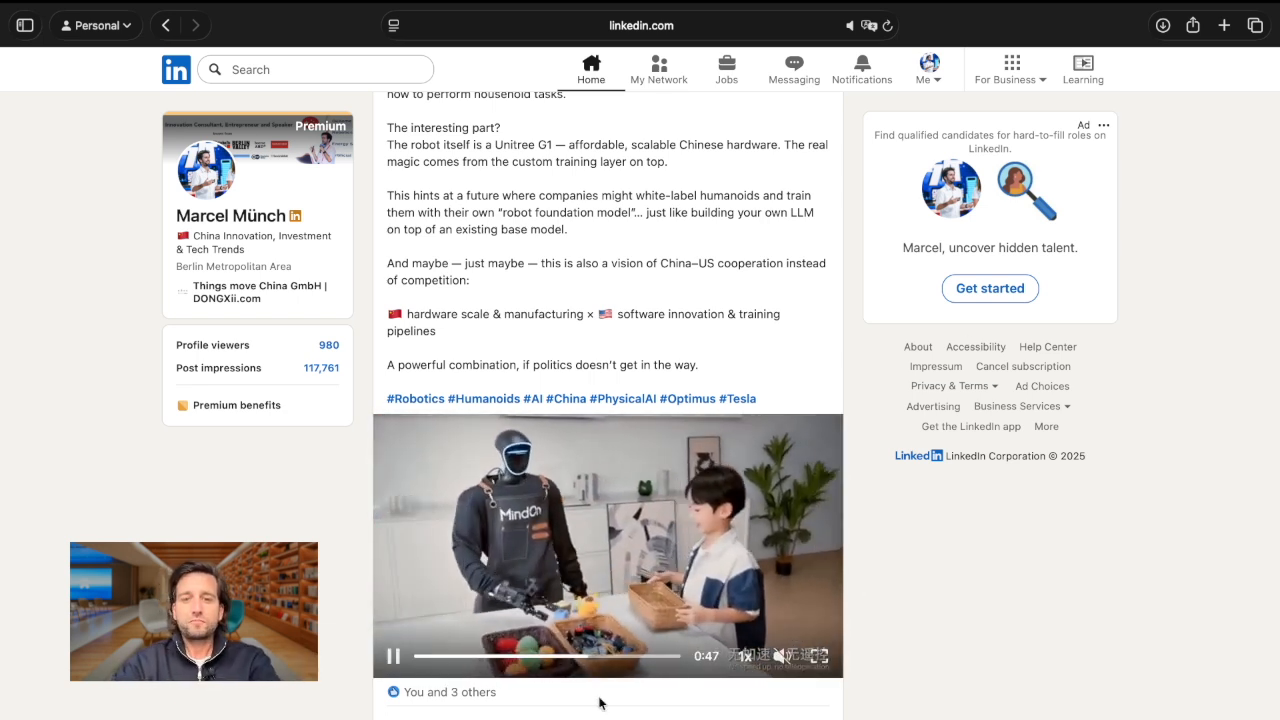
scroll("down", 3)
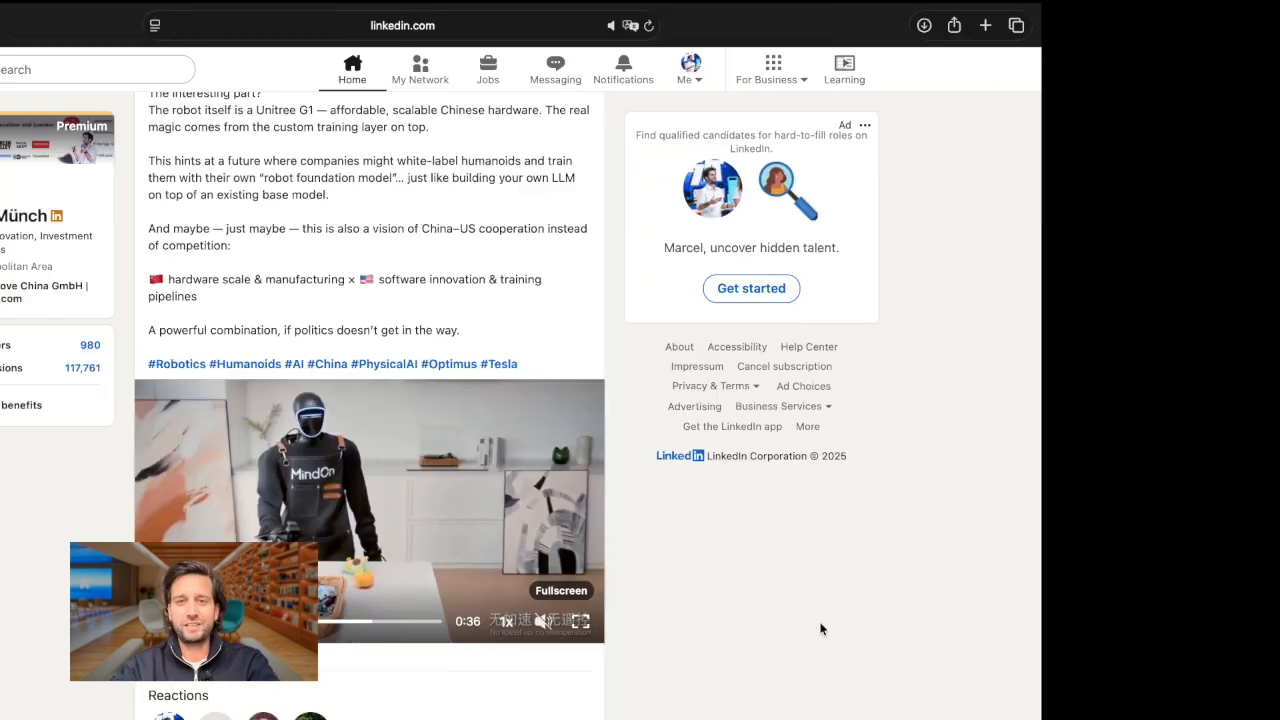
left_click(560, 590)
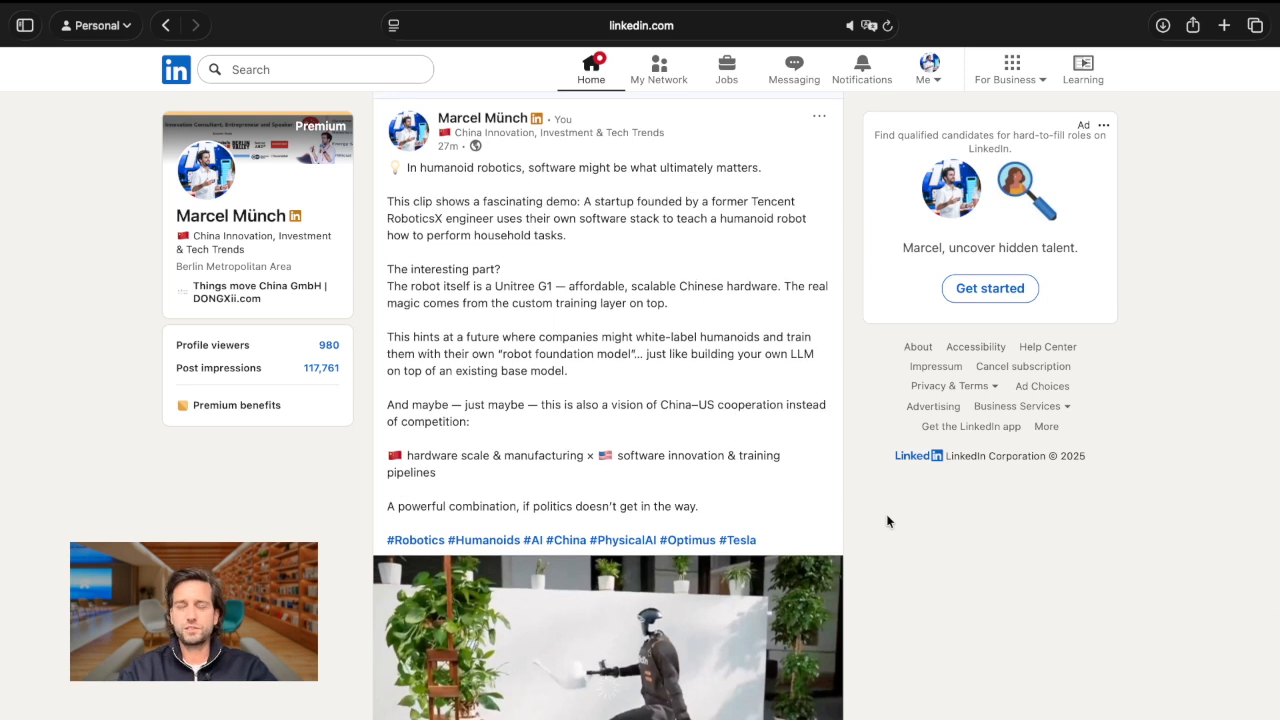
Return to the embedded video and resume playback from its control bar.
scroll("down", 3)
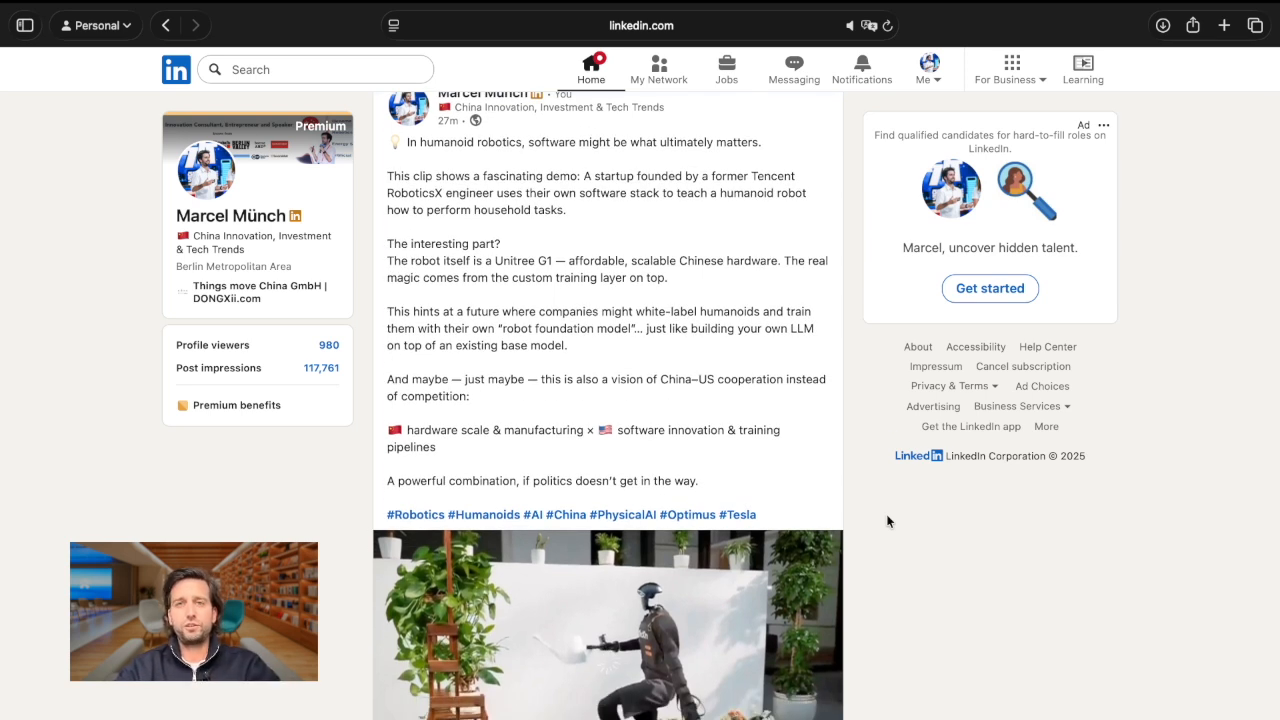
scroll("up", 3)
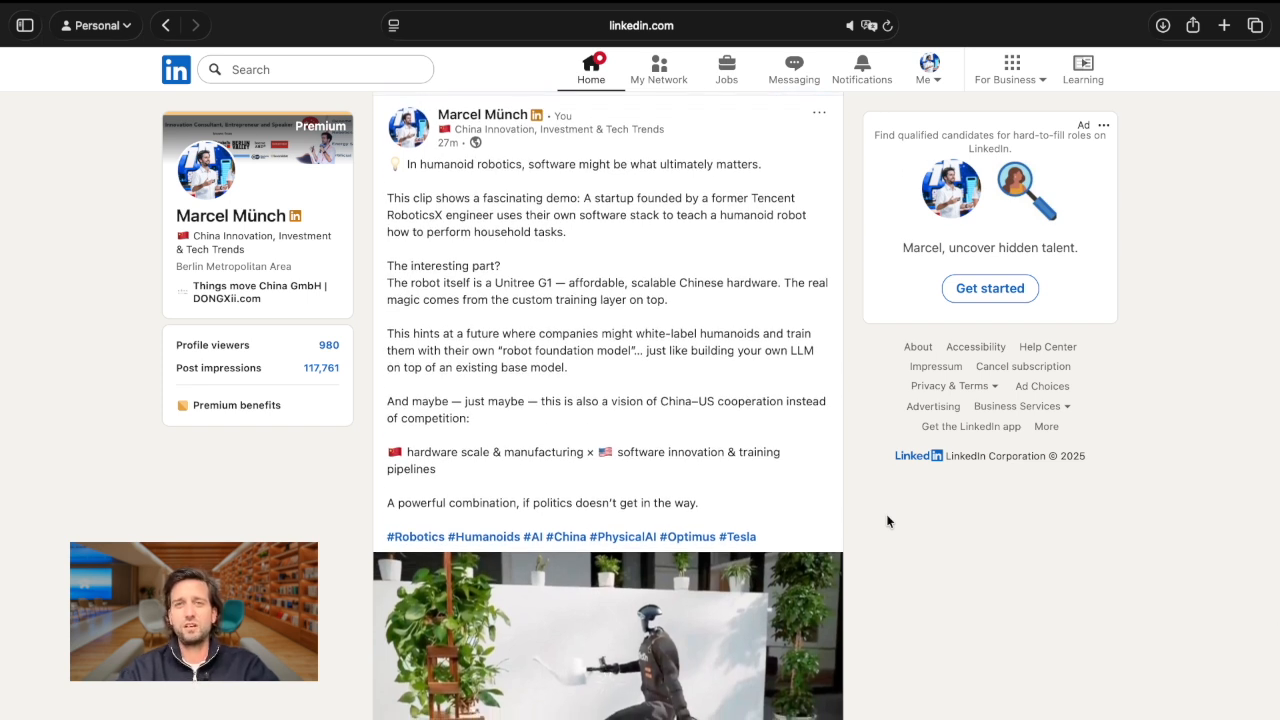
scroll("down", 3)
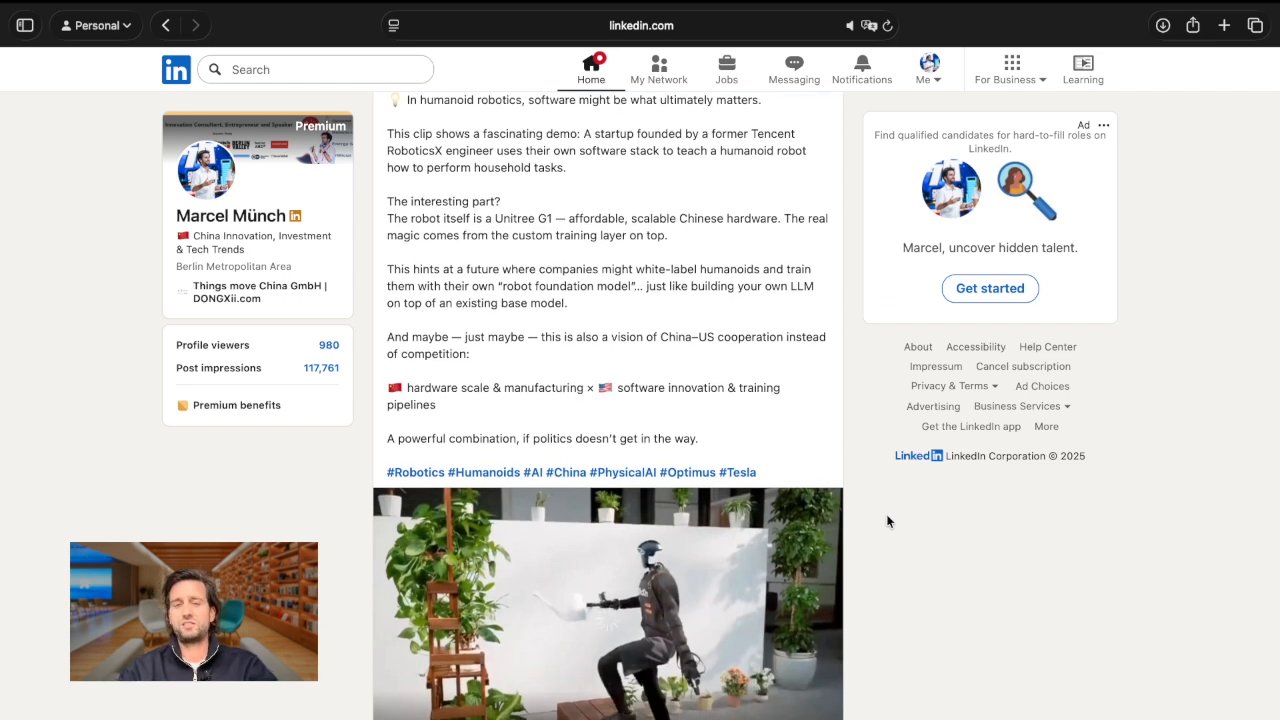
scroll("down", 3)
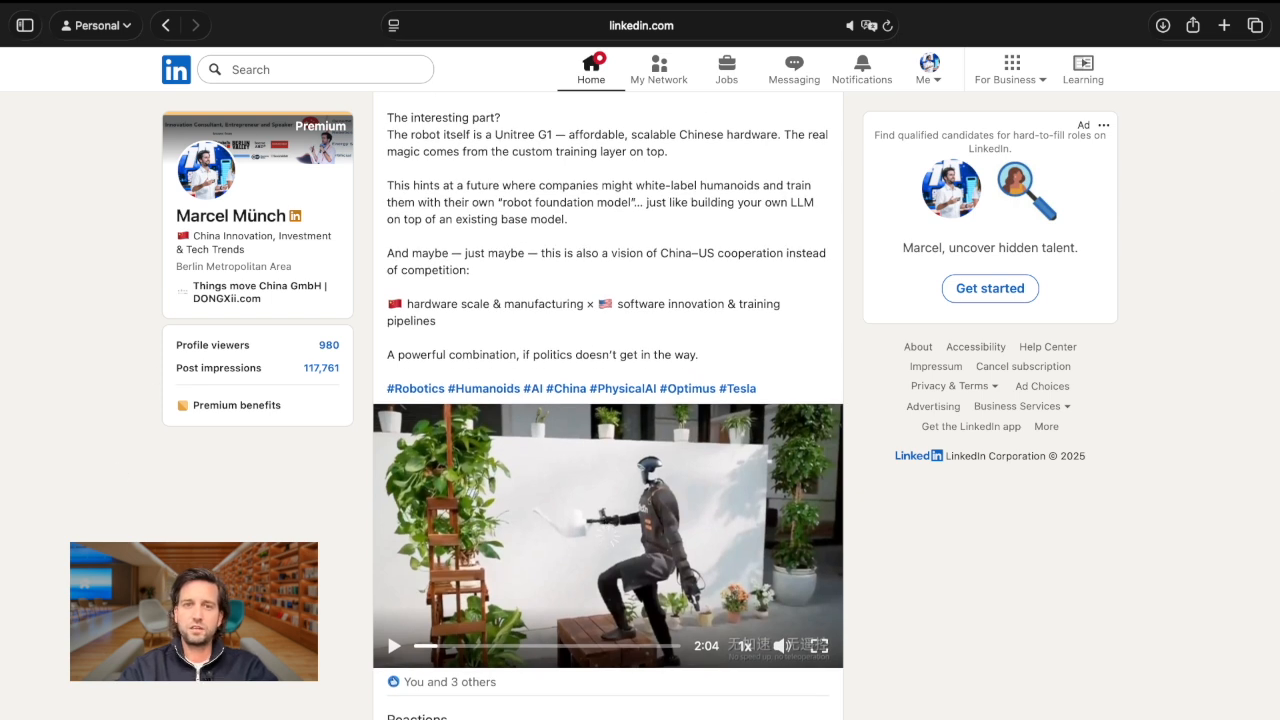
mouse_move(800, 448)
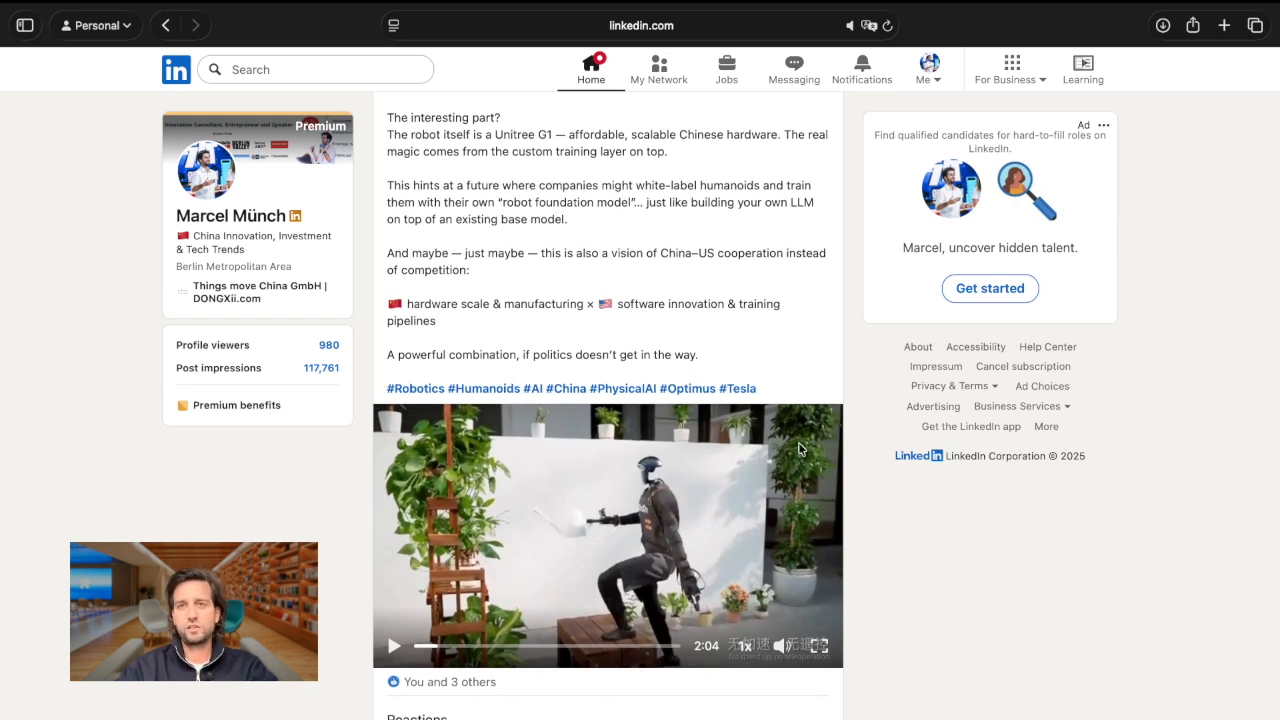
left_click(392, 644)
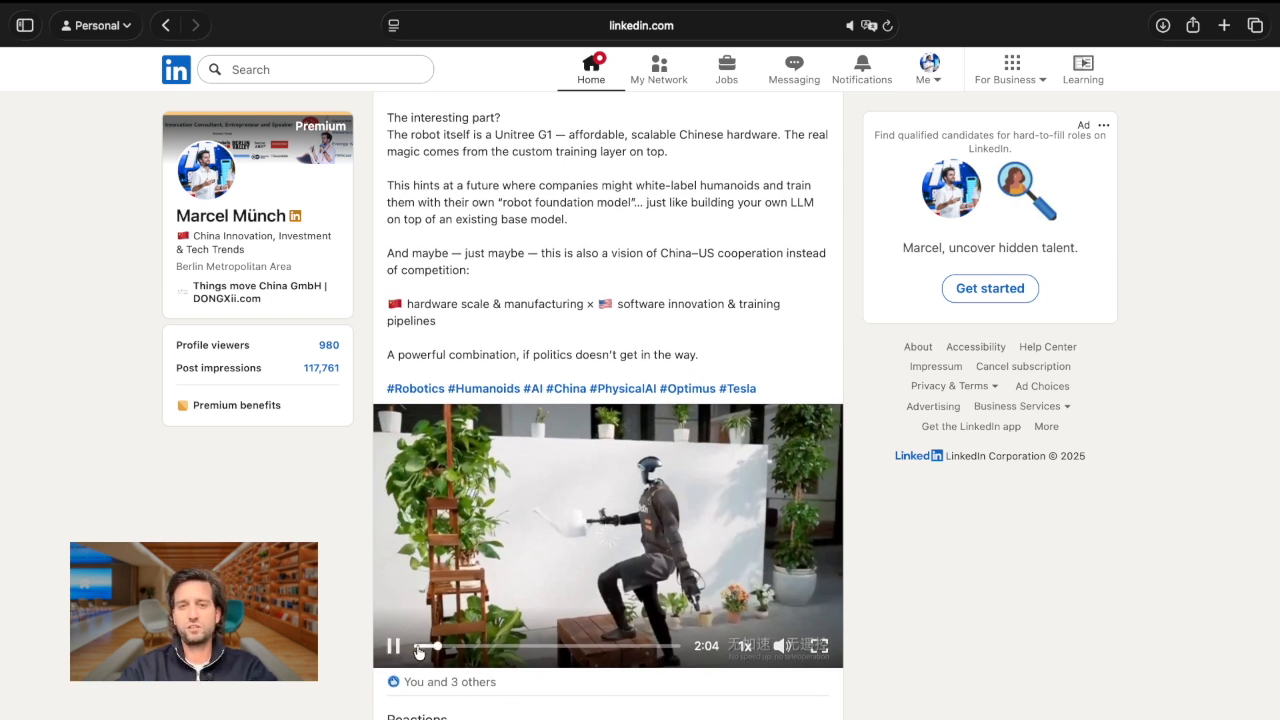
left_click(392, 644)
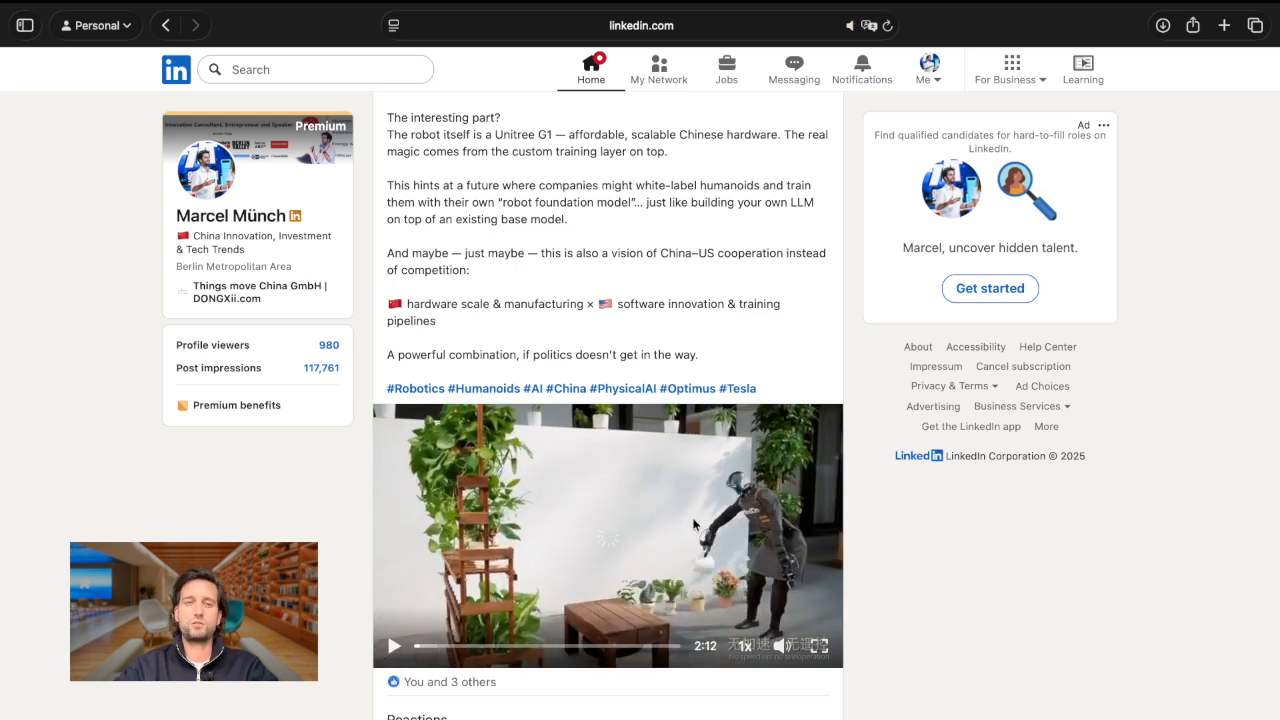
scroll("up", 3)
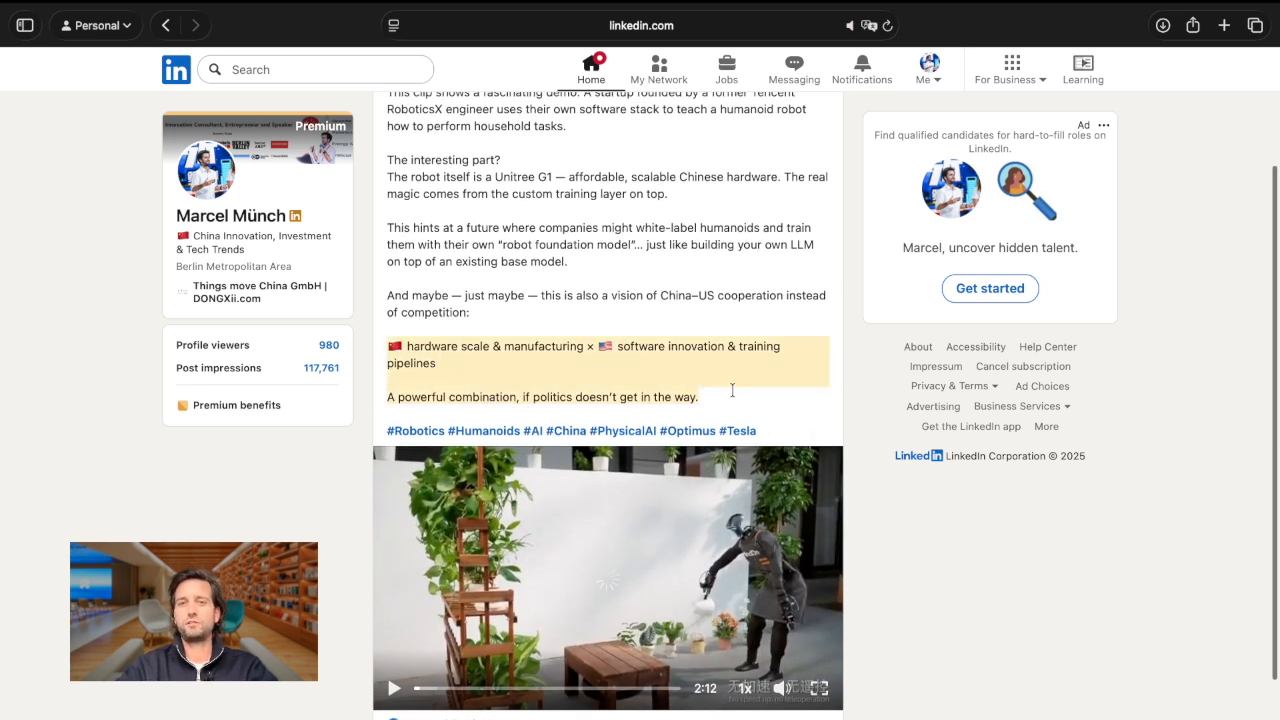